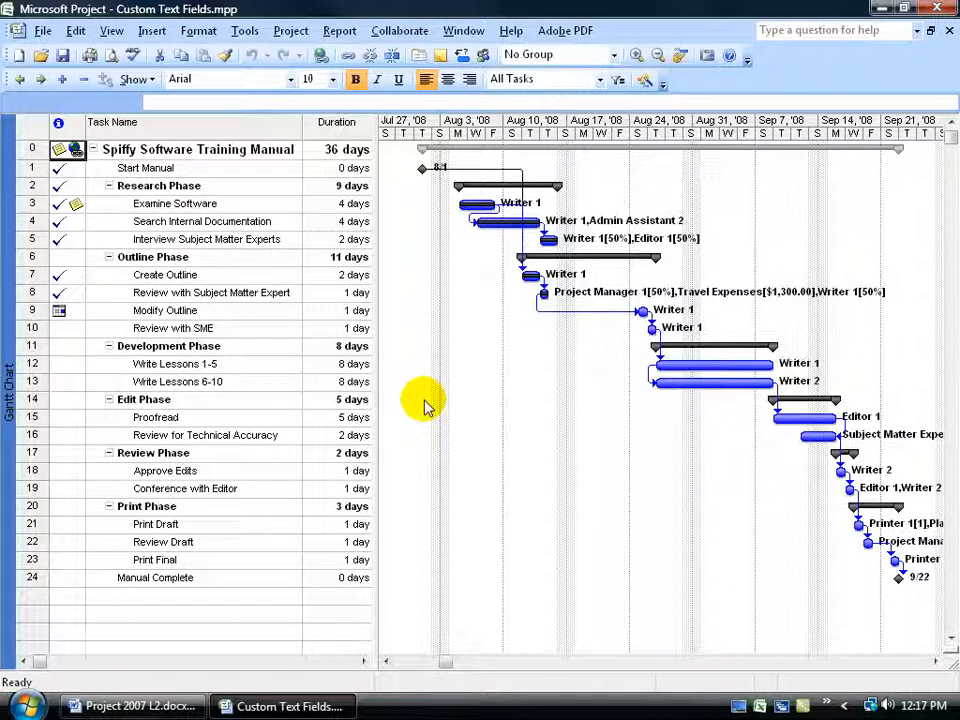
pyautogui.moveTo(305, 345)
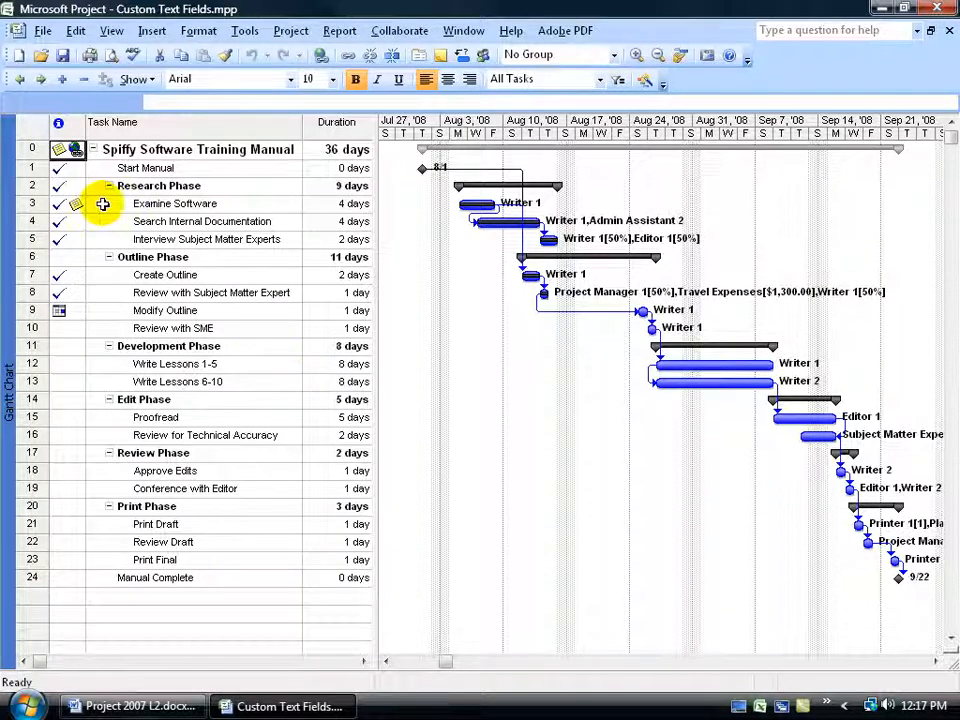
pyautogui.moveTo(96, 345)
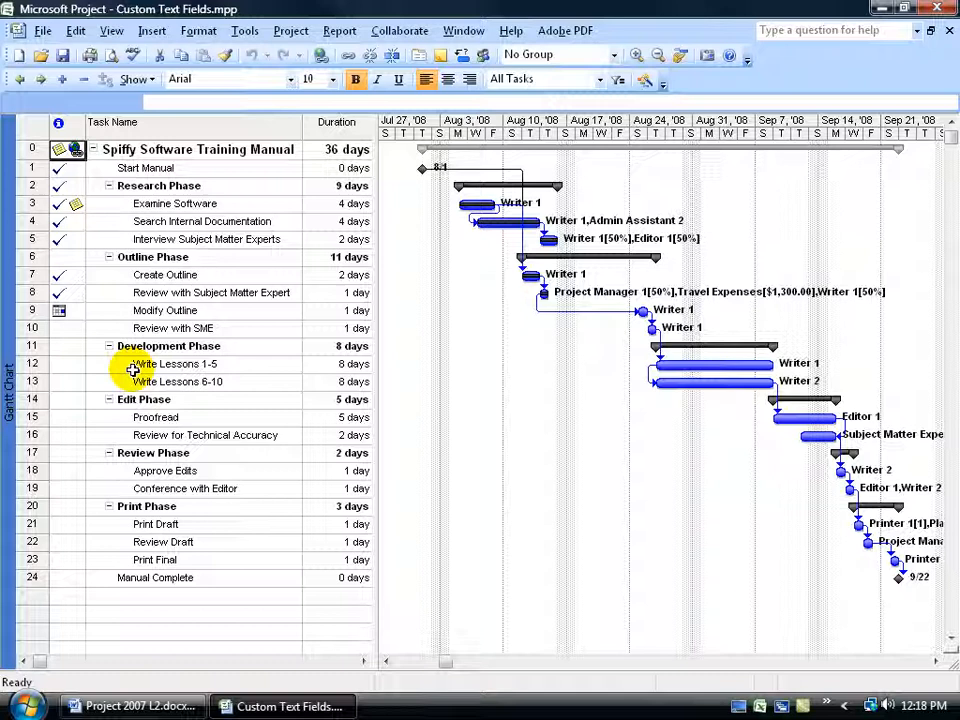
# Step: Open the Custom Fields dialog for task text fields from the Tools menu
pyautogui.click(244, 30)
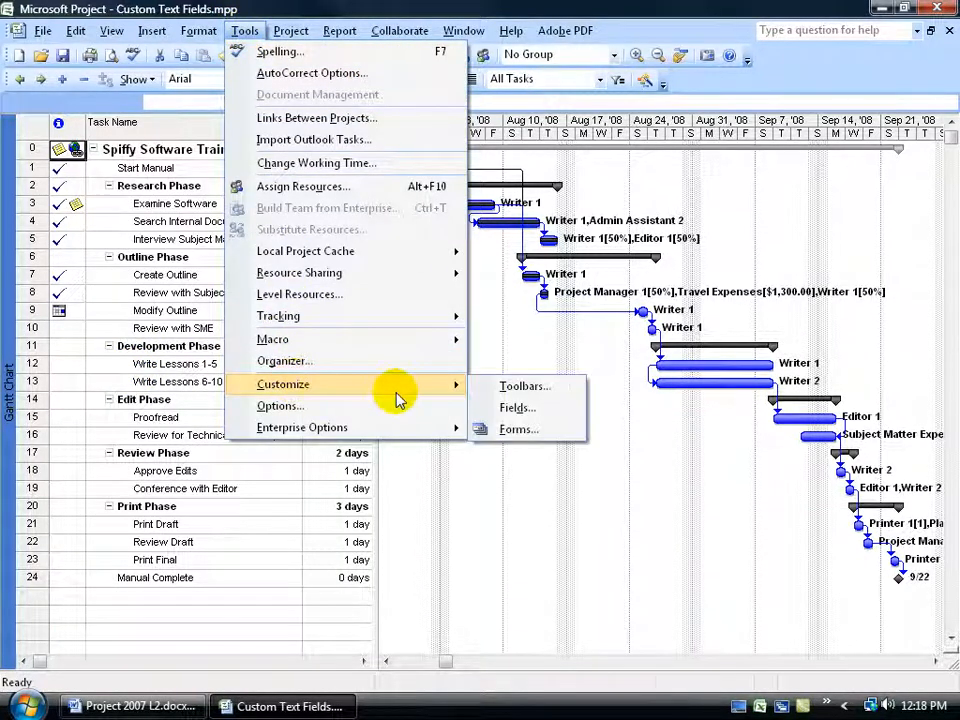
pyautogui.moveTo(517, 407)
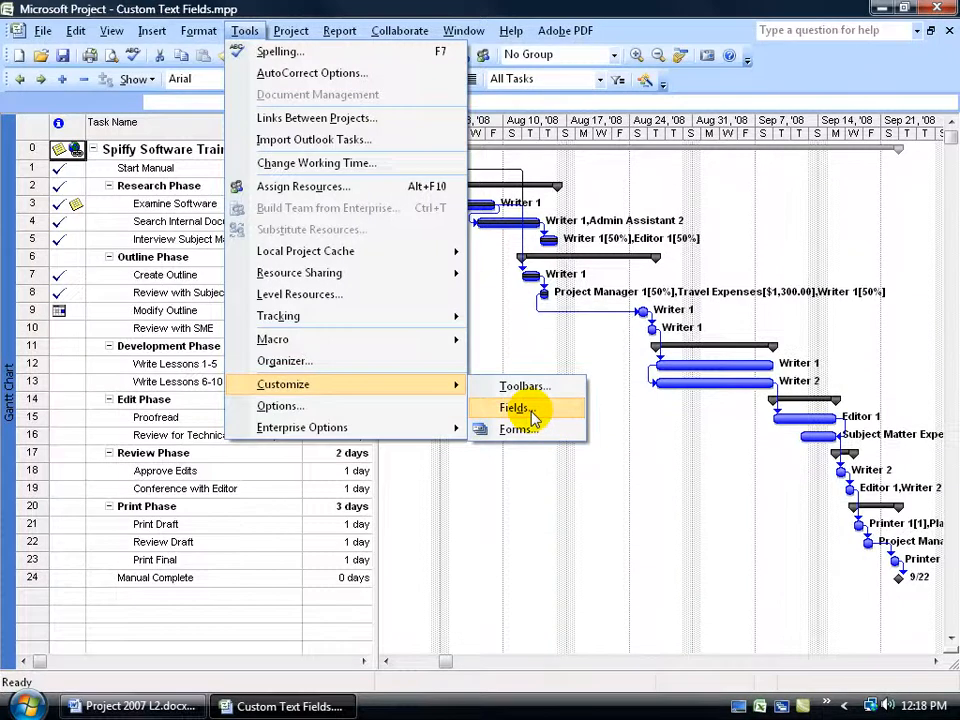
pyautogui.click(514, 407)
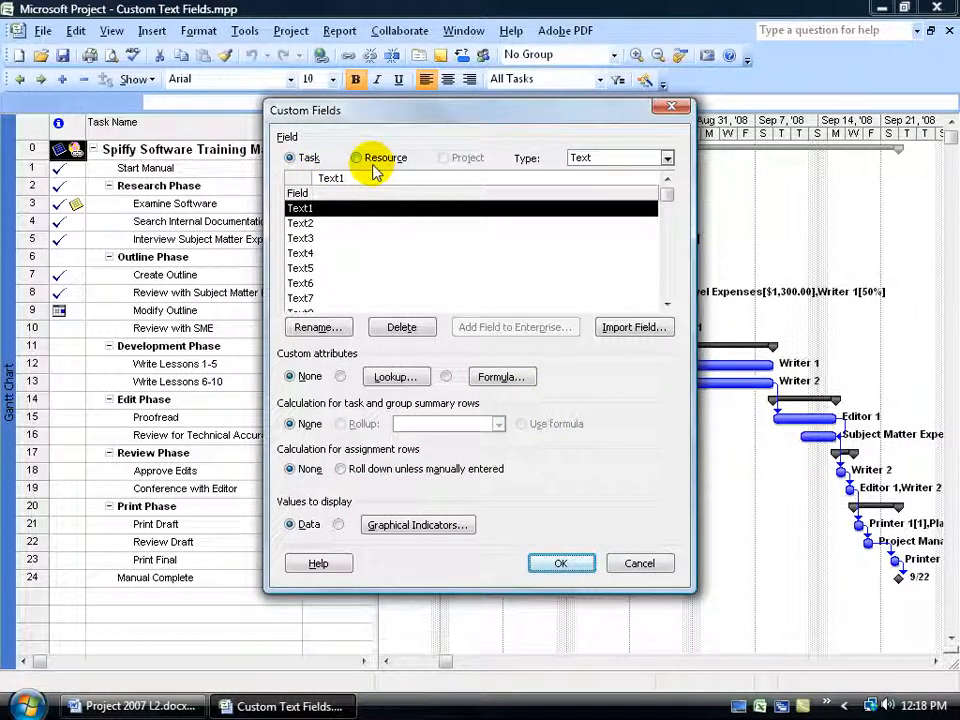
pyautogui.click(356, 157)
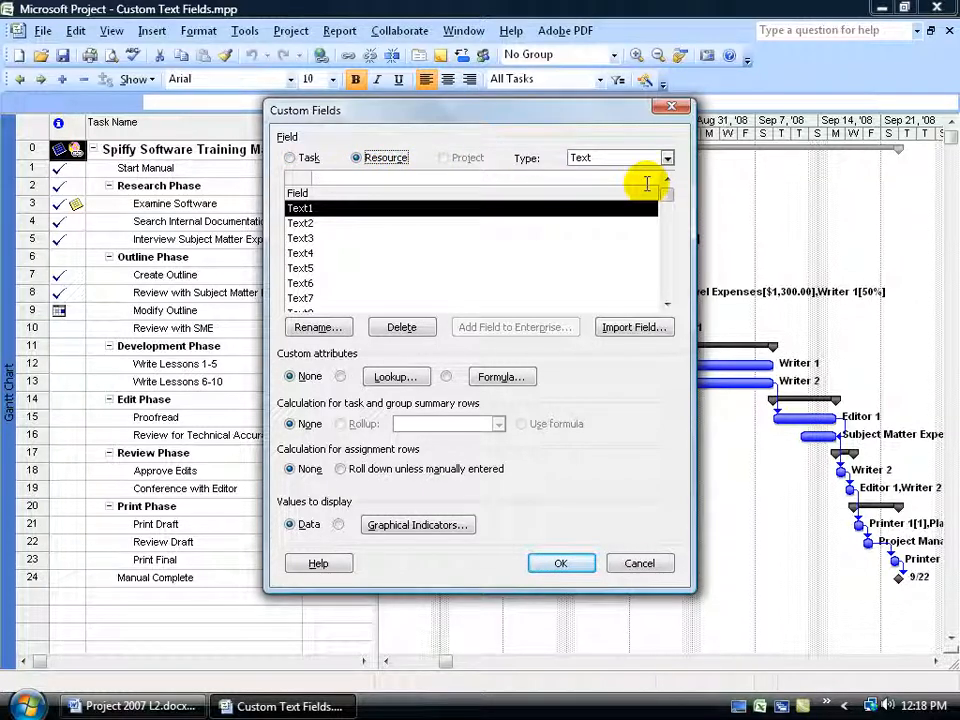
pyautogui.click(290, 157)
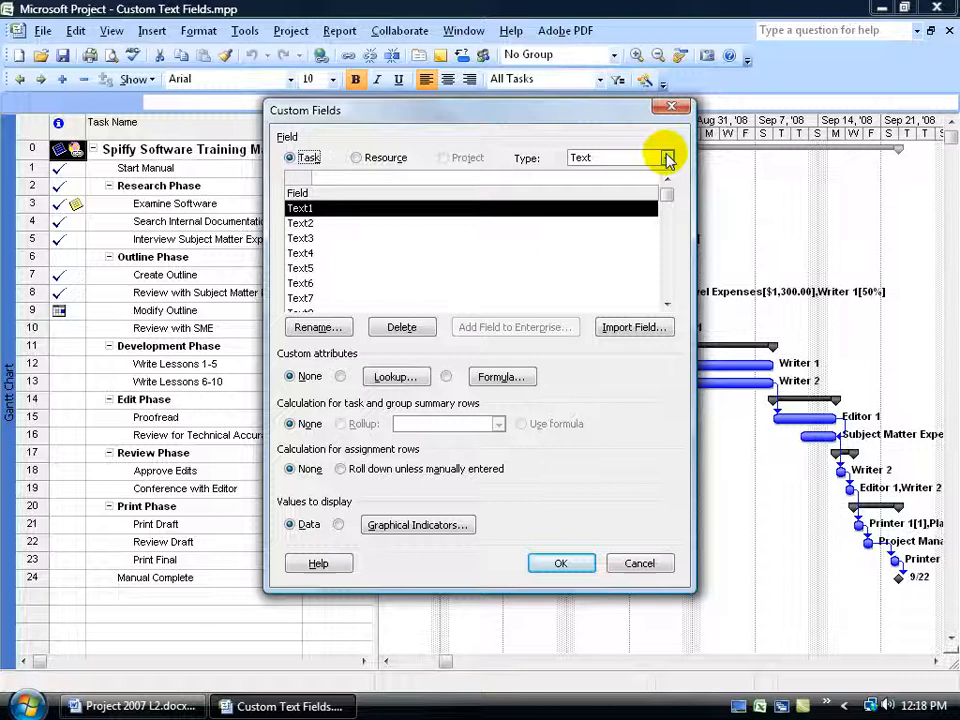
pyautogui.click(667, 157)
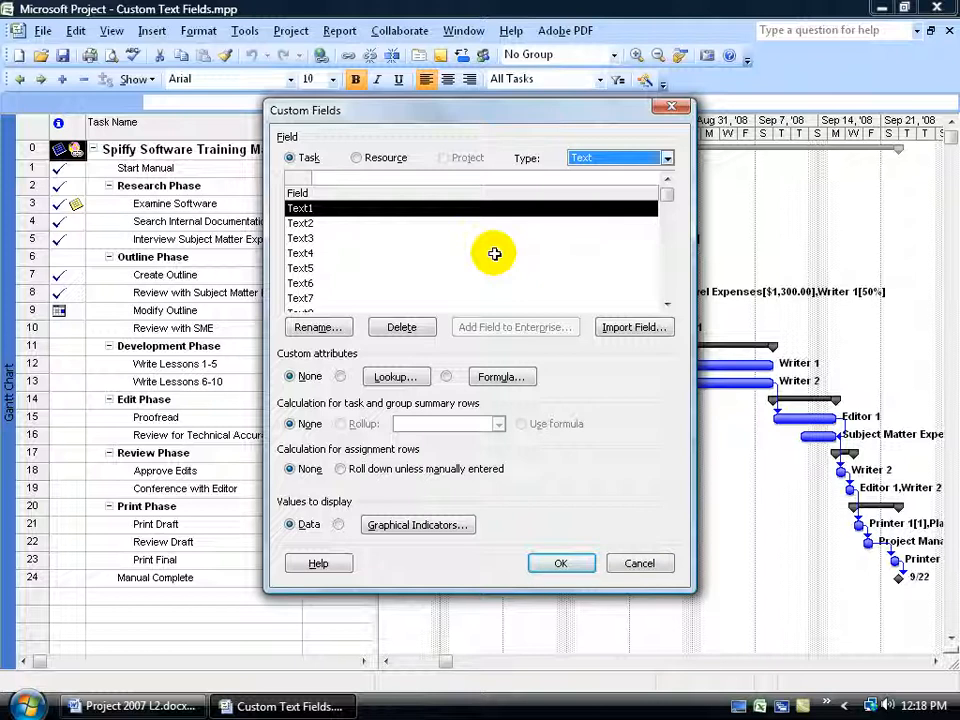
pyautogui.moveTo(337, 275)
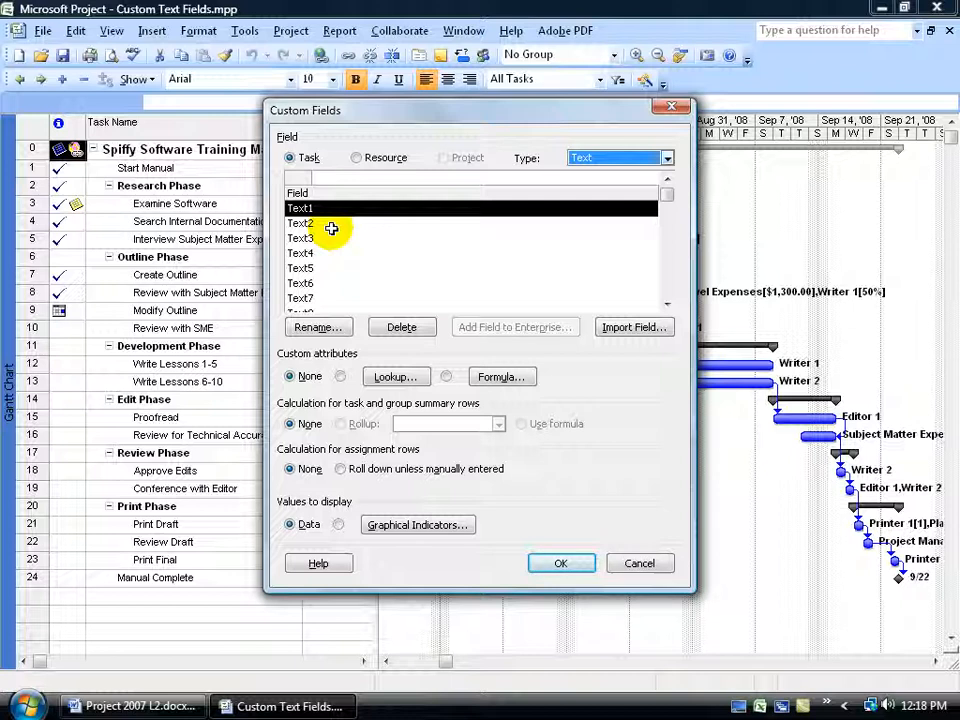
pyautogui.moveTo(318, 327)
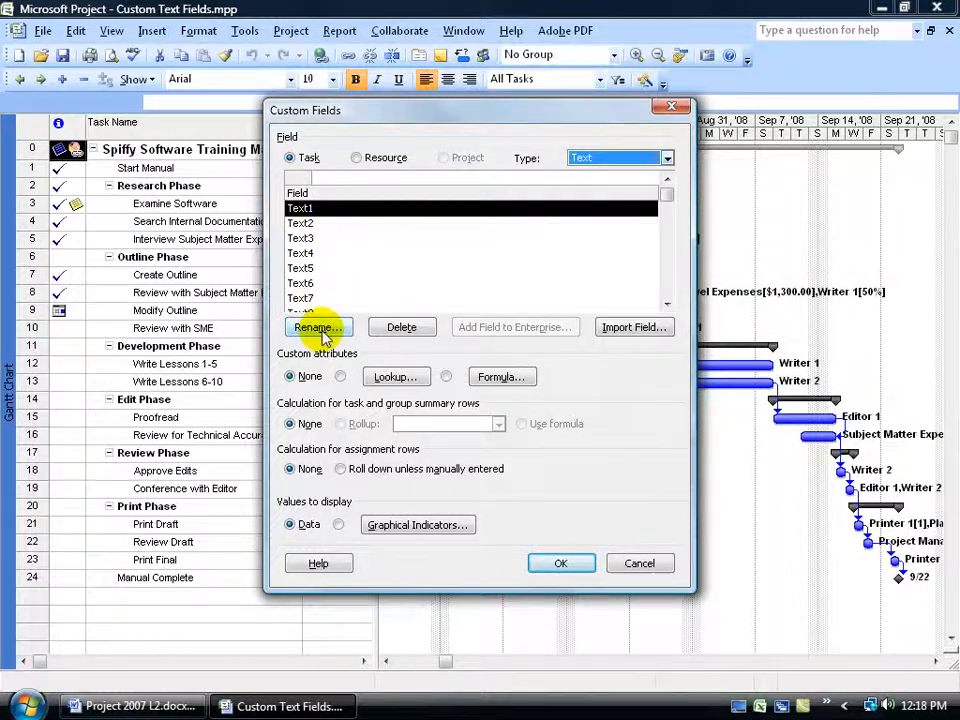
# Step: Rename the Text1 task field to 'Deliverables'
pyautogui.click(318, 327)
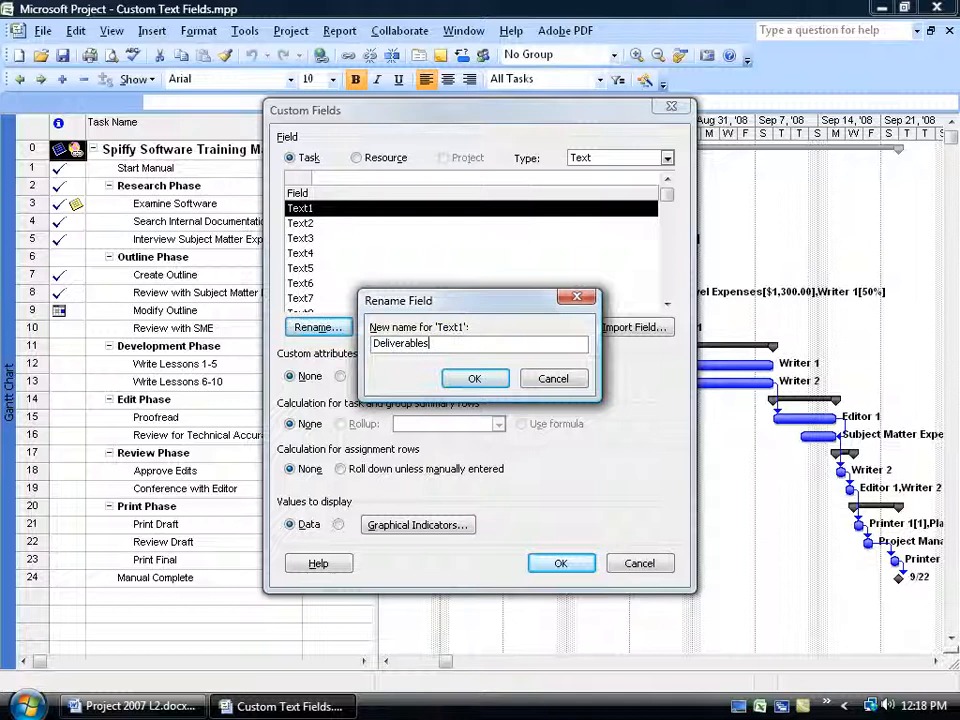
pyautogui.click(474, 378)
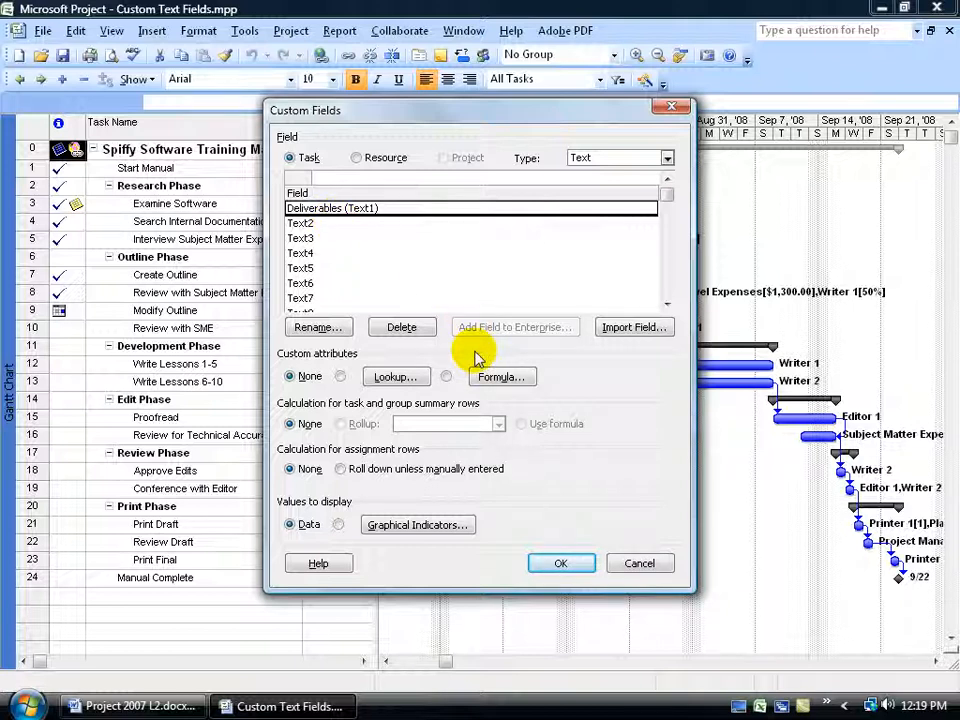
pyautogui.moveTo(355, 382)
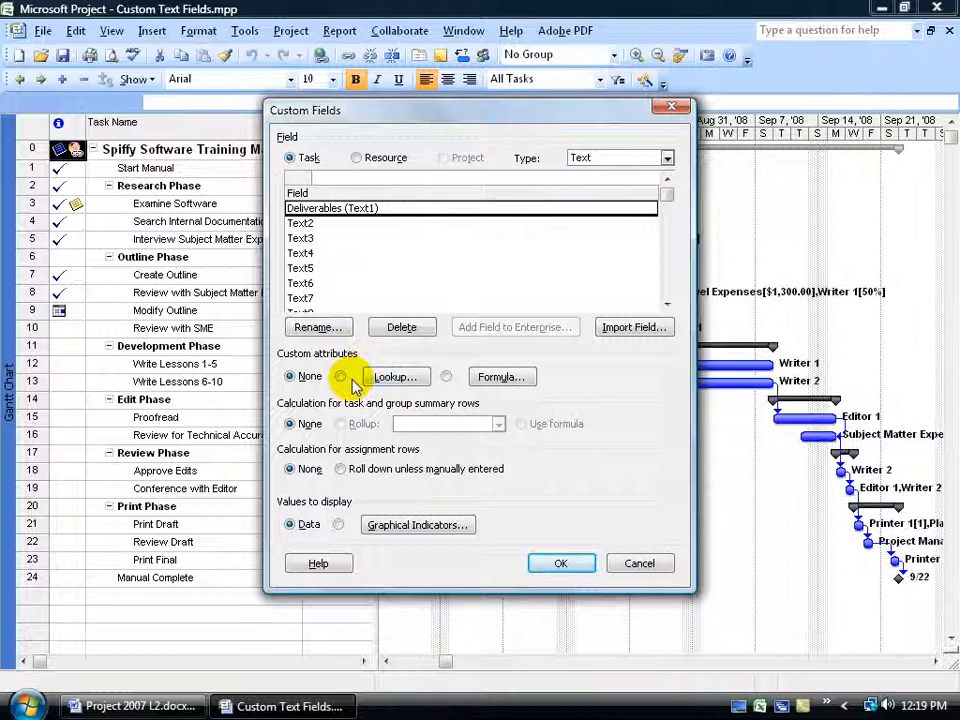
pyautogui.moveTo(398, 377)
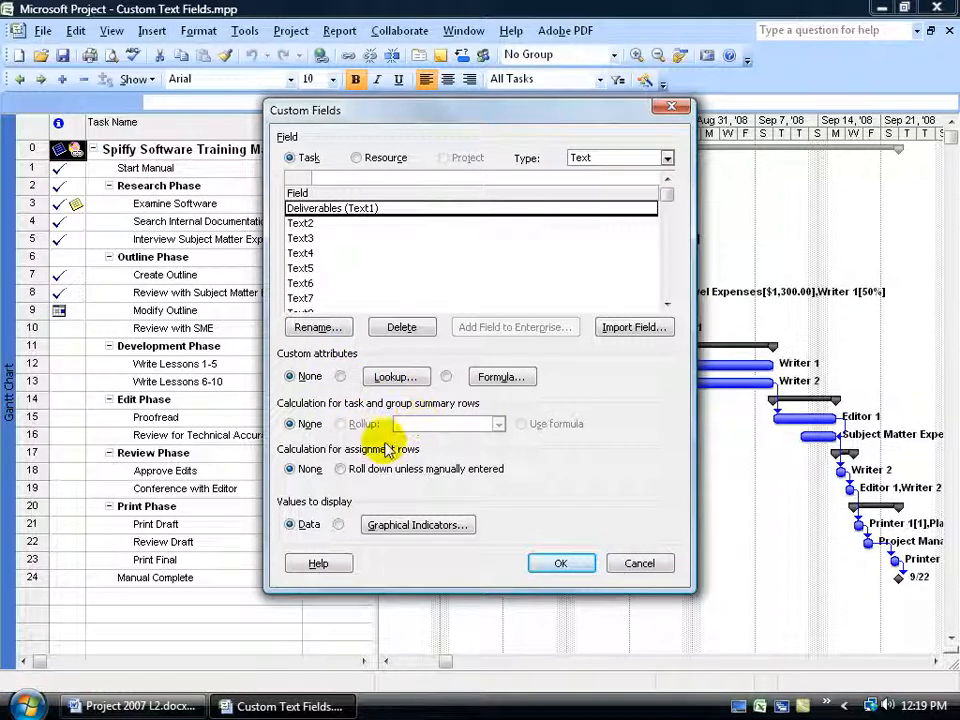
pyautogui.moveTo(400, 500)
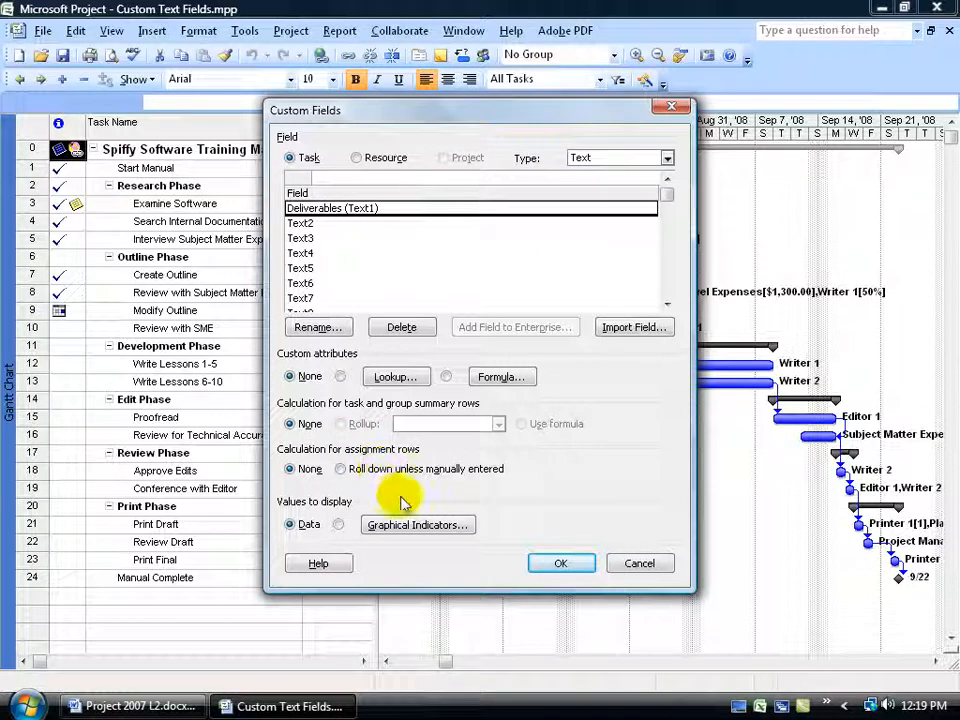
pyautogui.moveTo(530, 500)
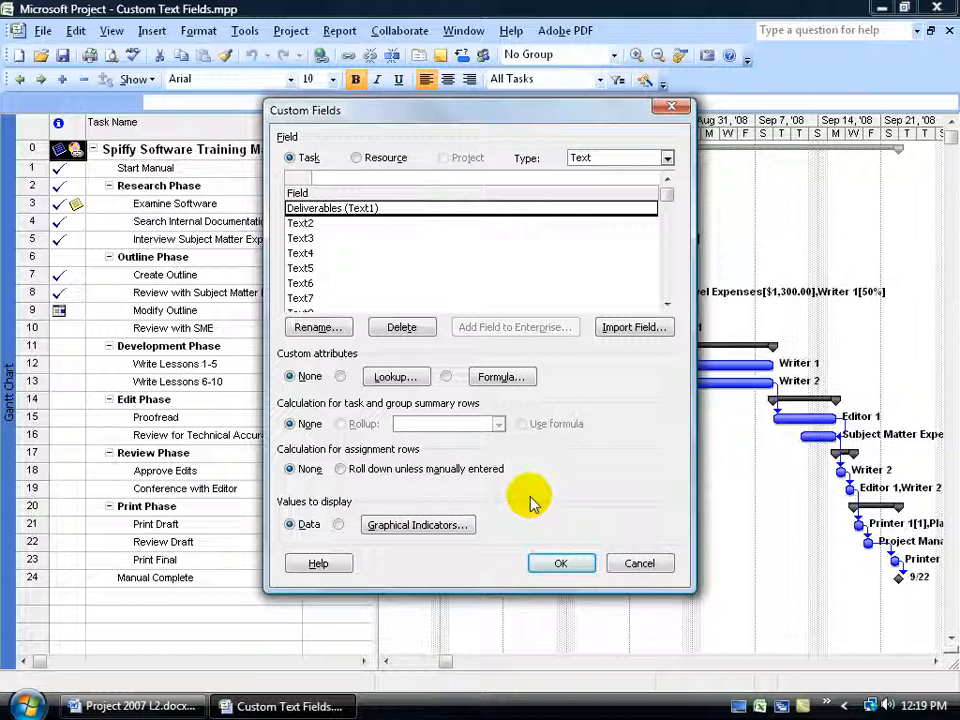
pyautogui.moveTo(537, 490)
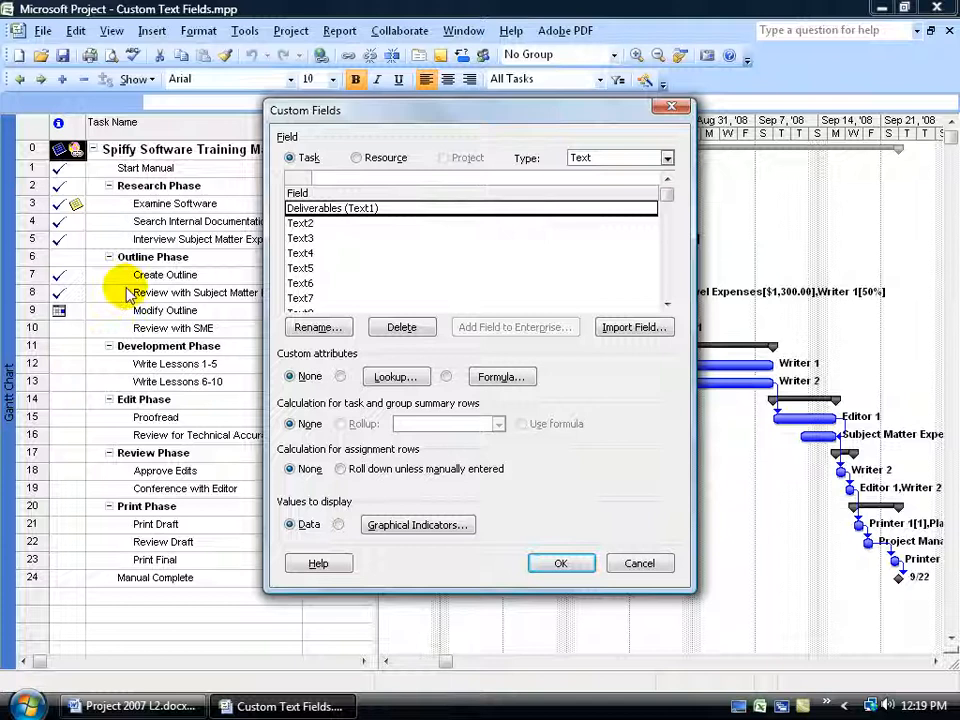
pyautogui.moveTo(475, 503)
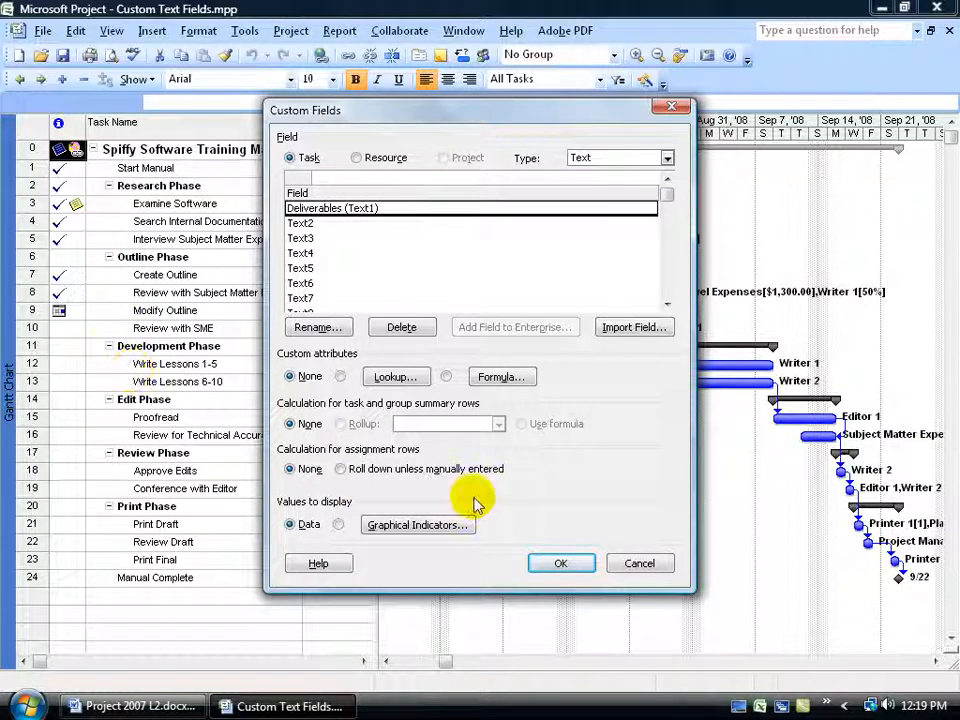
pyautogui.moveTo(379, 252)
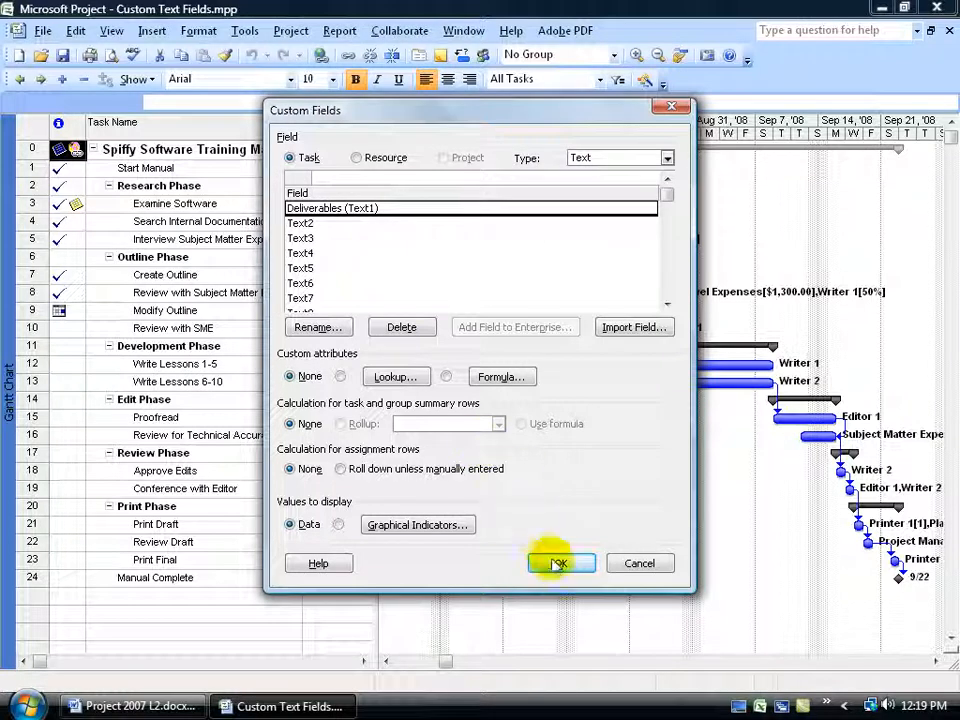
# Step: Accept the Deliverables field name and close the Custom Fields dialog
pyautogui.click(560, 563)
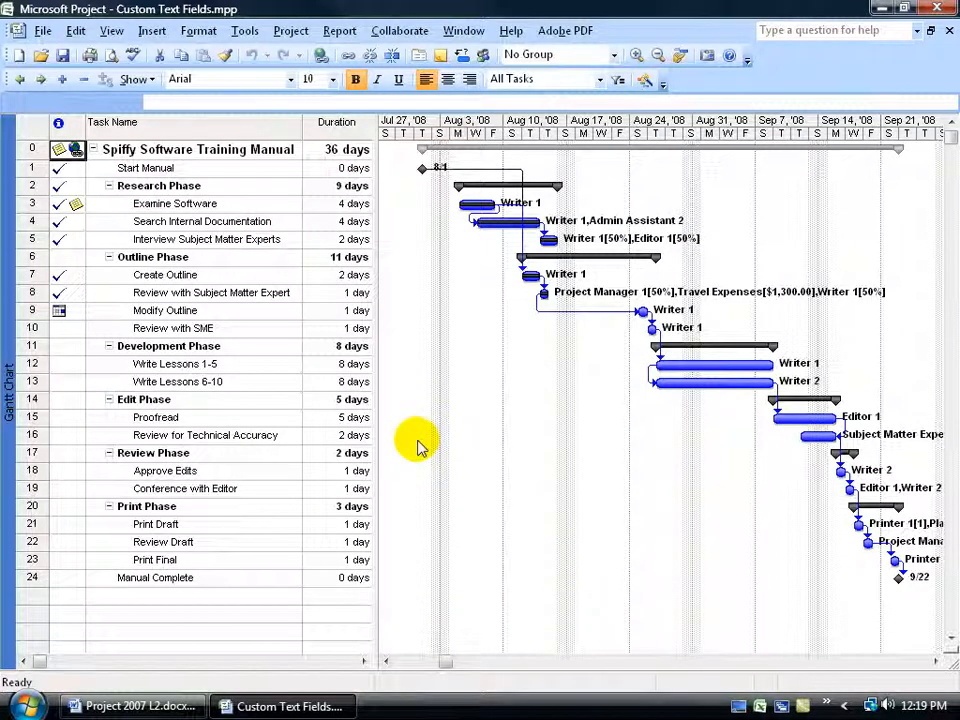
pyautogui.moveTo(210, 232)
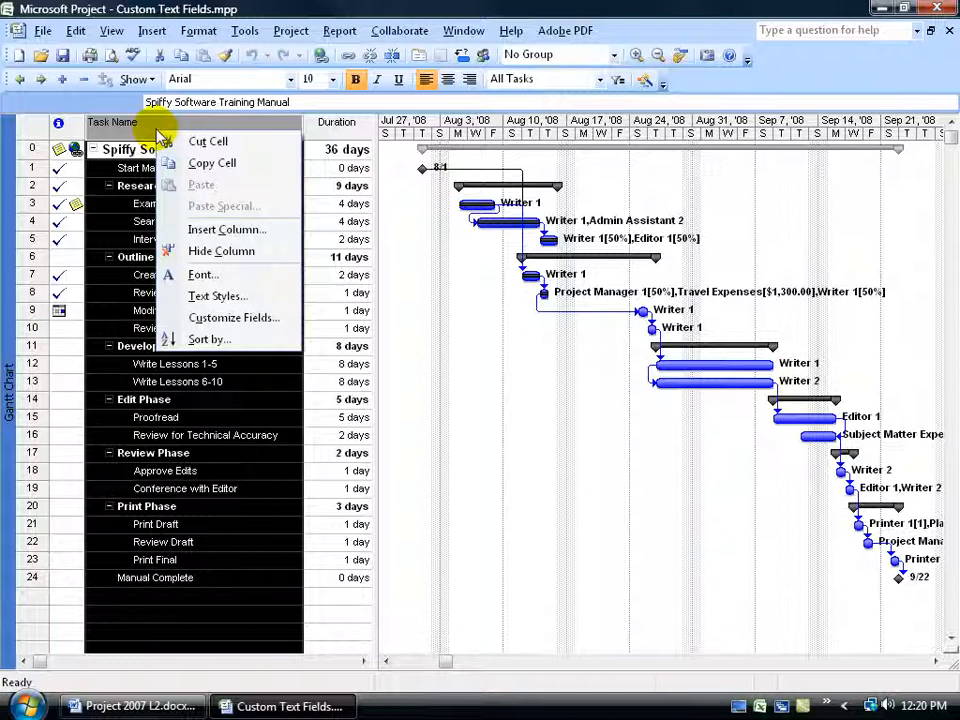
# Step: Start inserting a new column in the task table from the column header
pyautogui.click(227, 229)
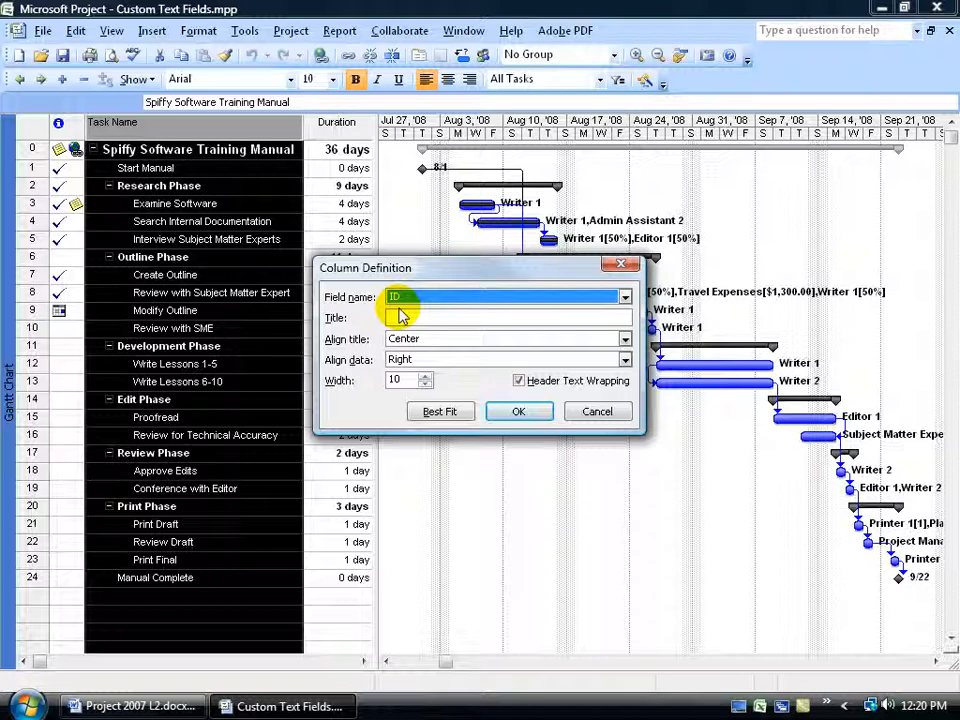
# Step: Insert a column showing the Text1 (Deliverables) field before Task Name
pyautogui.click(624, 296)
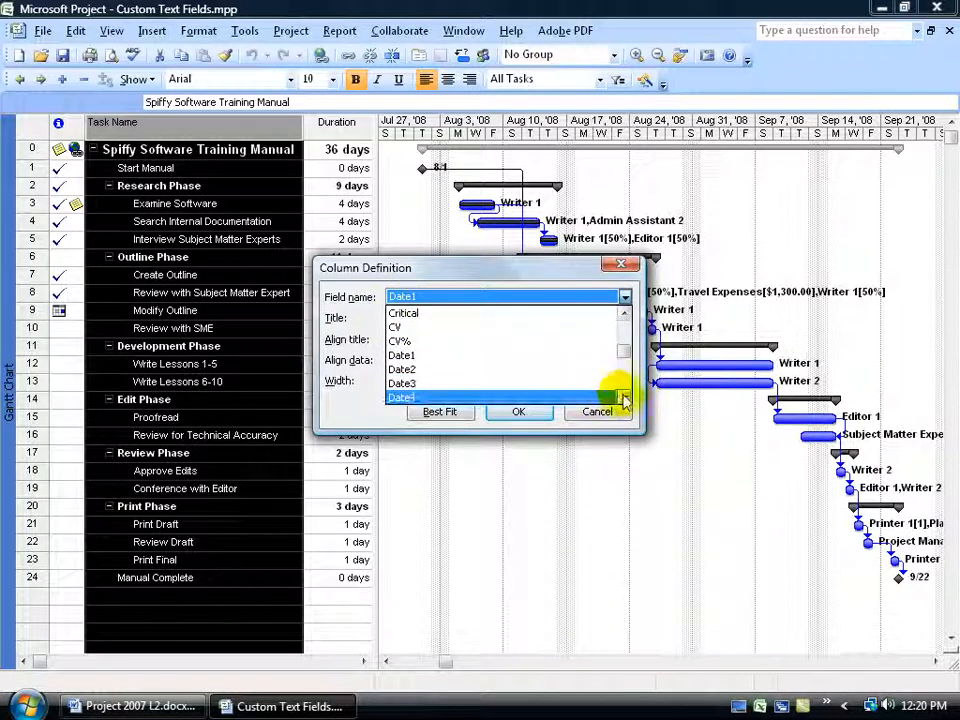
pyautogui.scroll(-3)
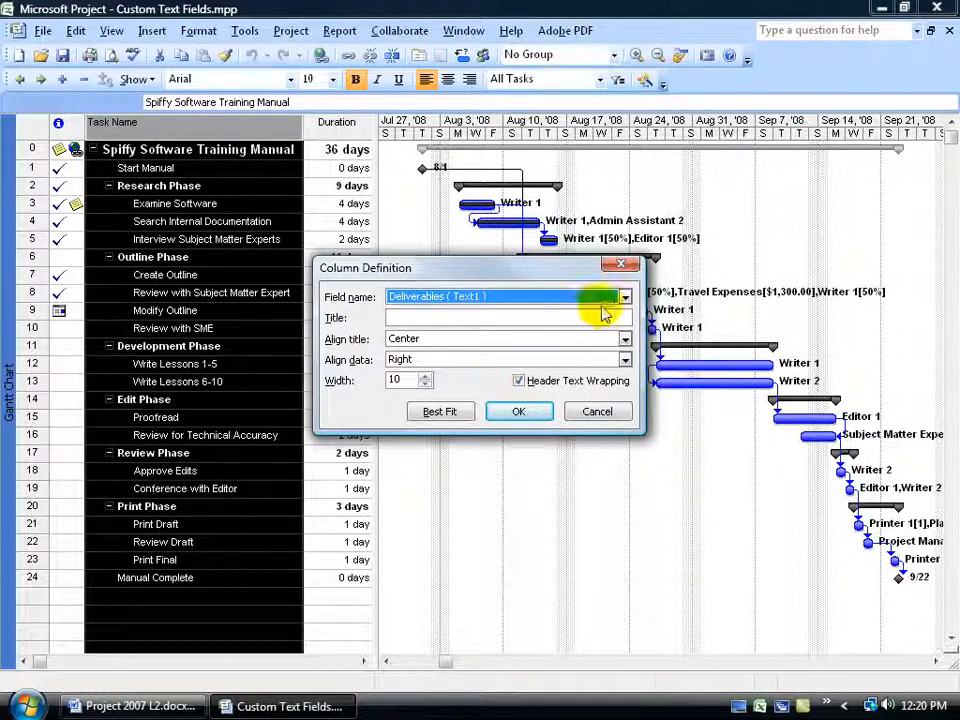
pyautogui.click(624, 296)
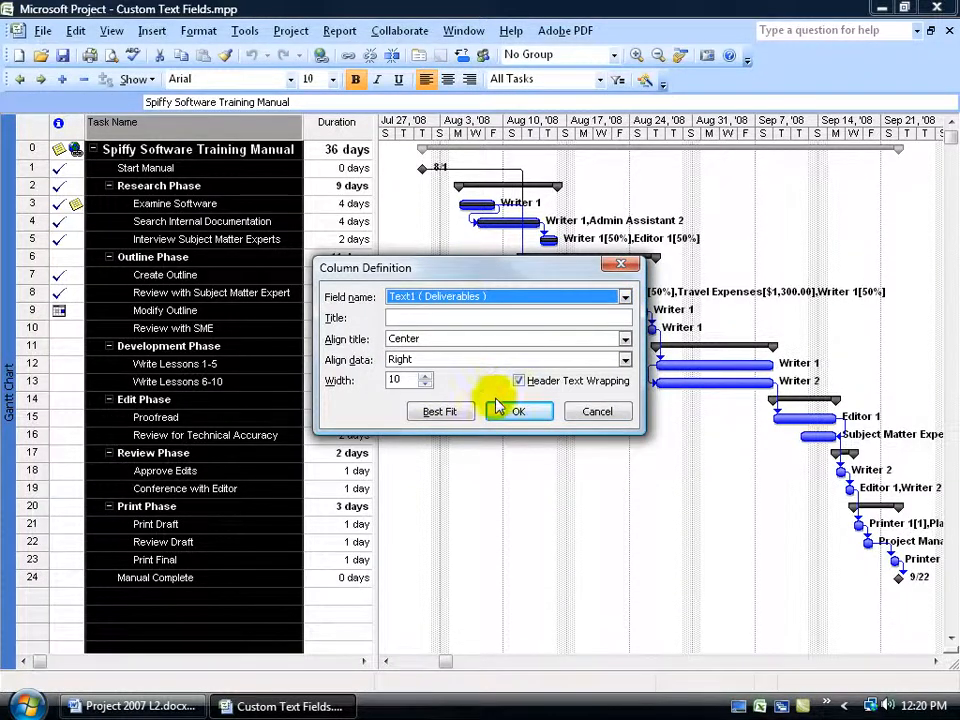
pyautogui.click(518, 411)
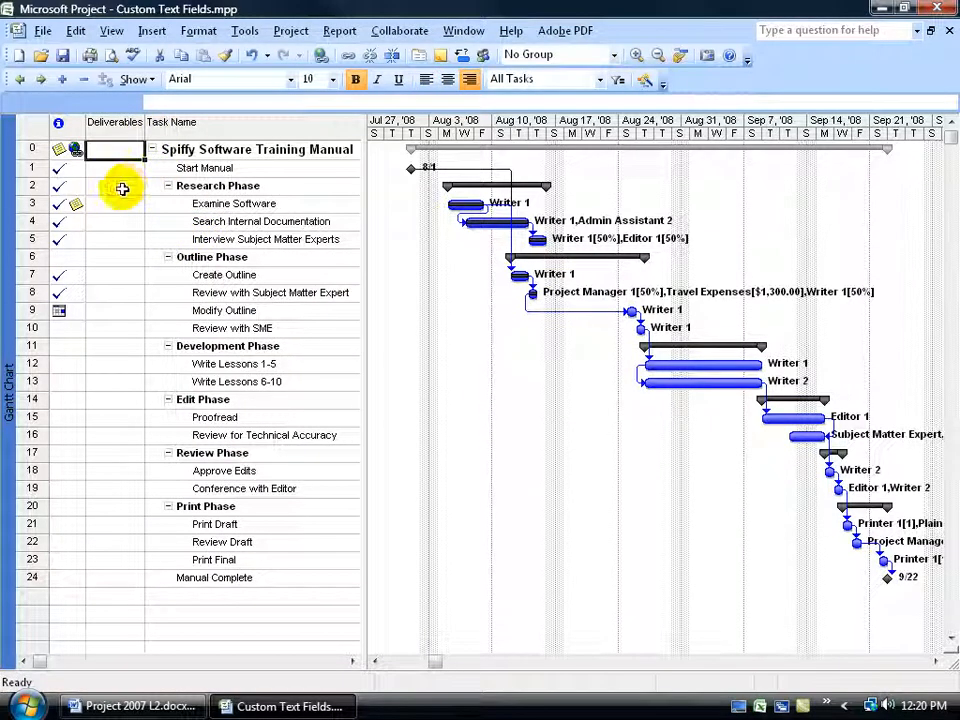
# Step: Enter 'delivery that outline to John' in Modify Outline's Deliverables cell
pyautogui.click(115, 221)
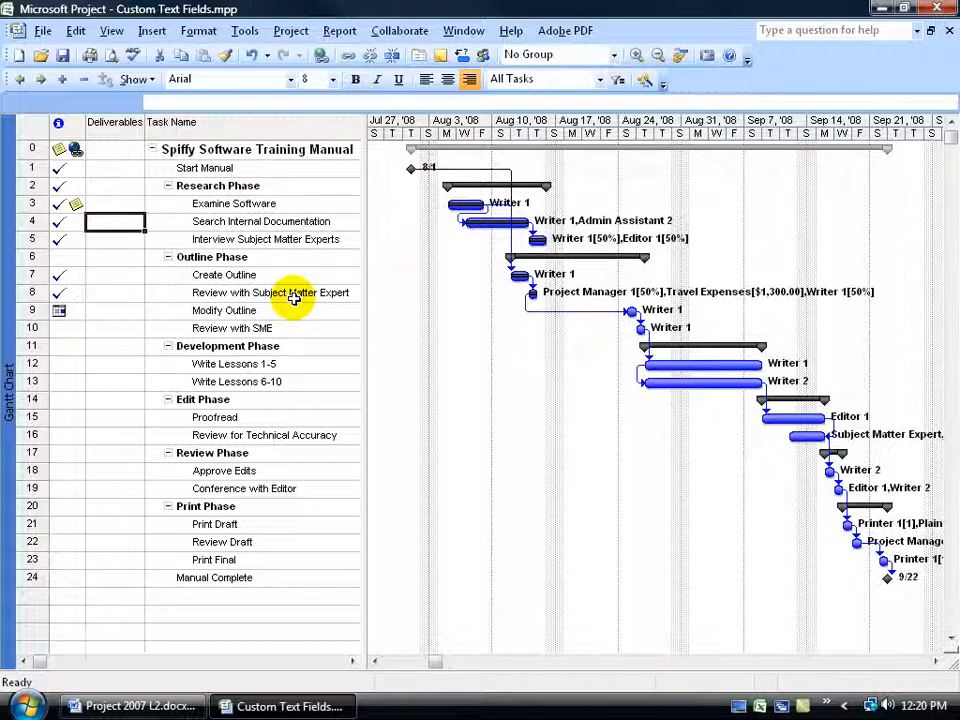
pyautogui.click(115, 310)
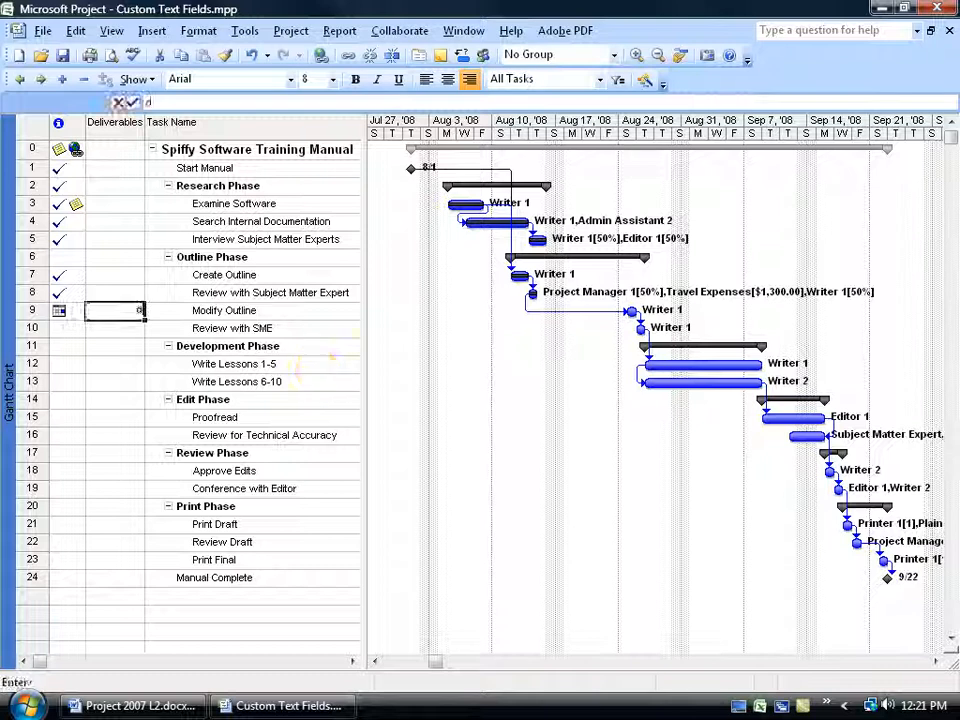
pyautogui.write('delivery.that outline to :')
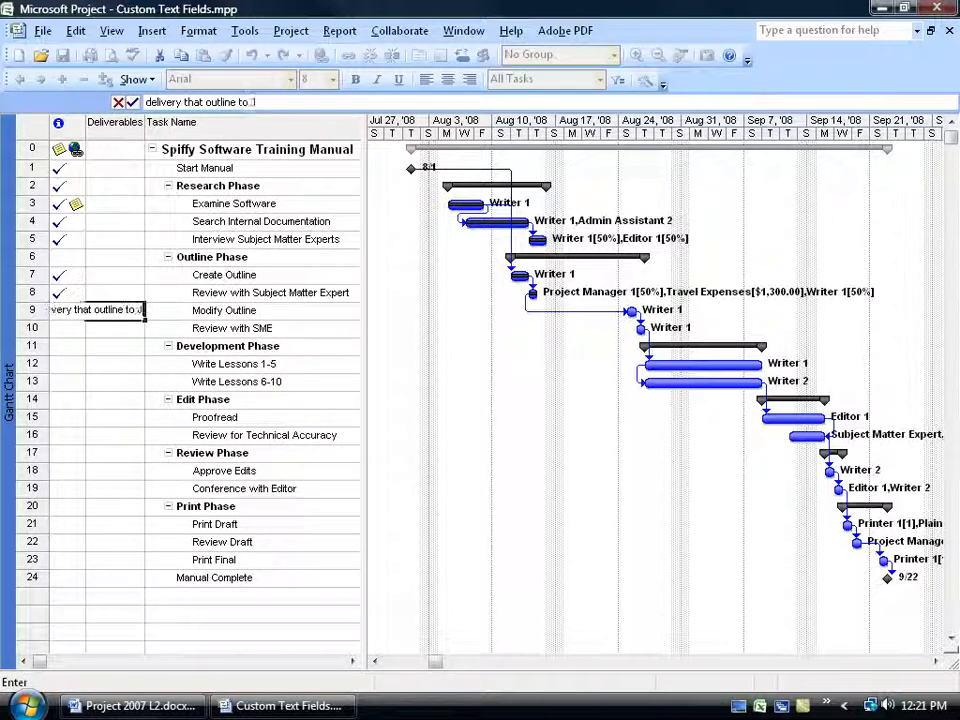
pyautogui.press('Return')
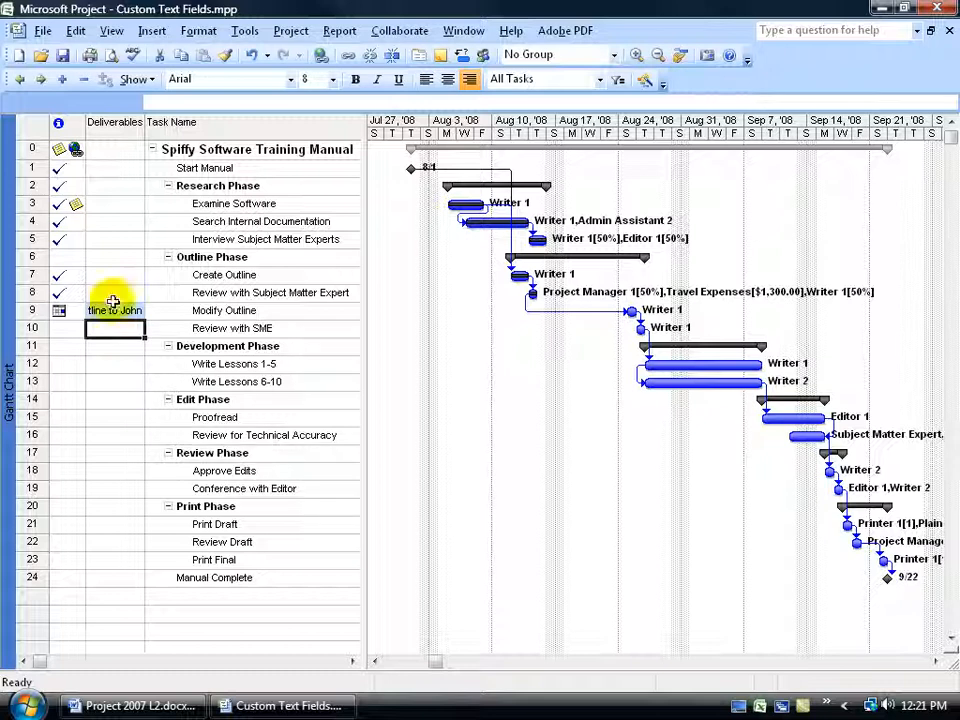
# Step: Change Modify Outline's deliverable to 'deliver that outline to John' via Task Information's Custom Fields
pyautogui.doubleClick(224, 310)
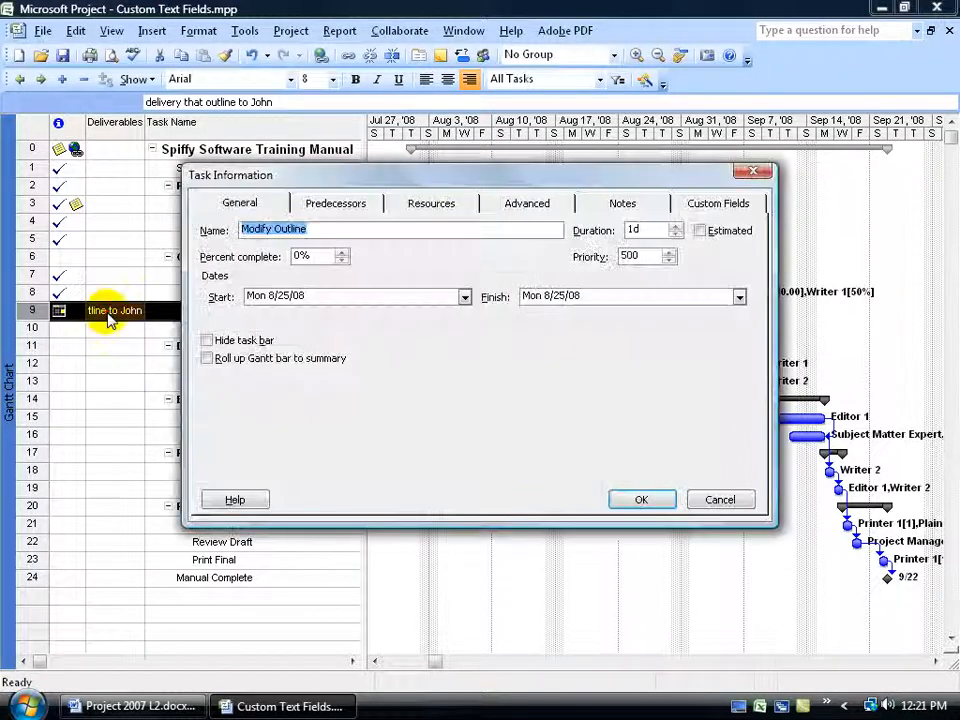
pyautogui.moveTo(705, 210)
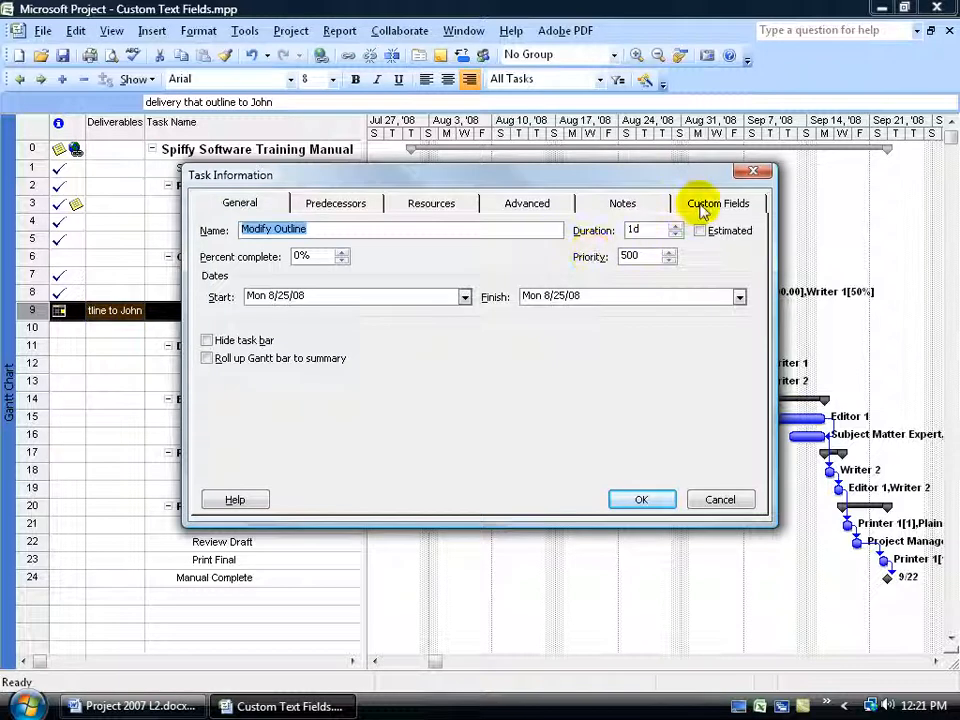
pyautogui.click(718, 203)
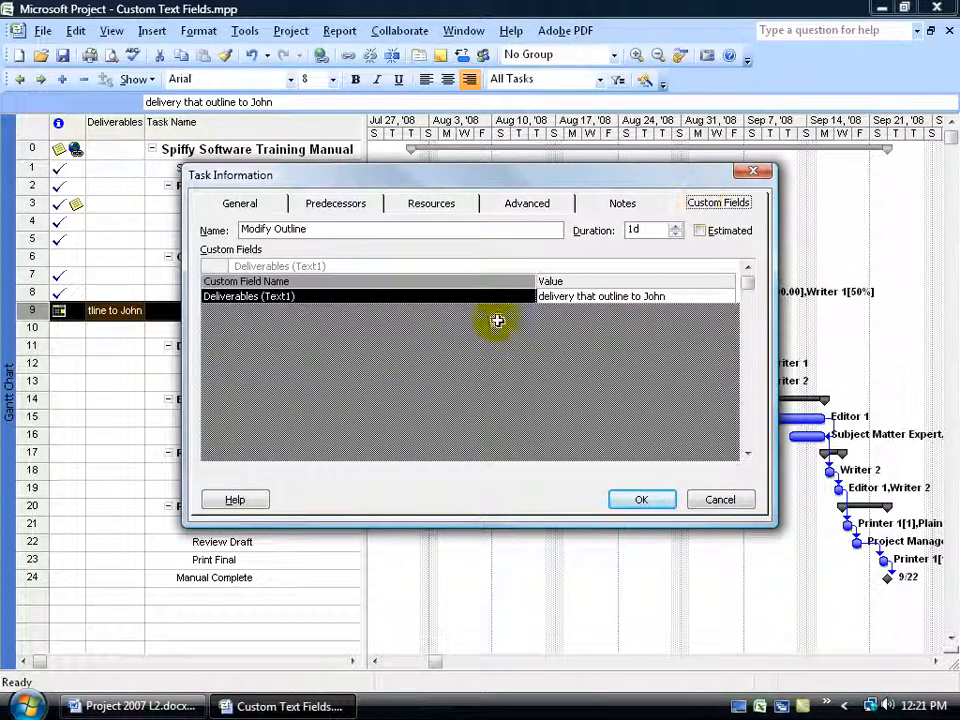
pyautogui.moveTo(599, 323)
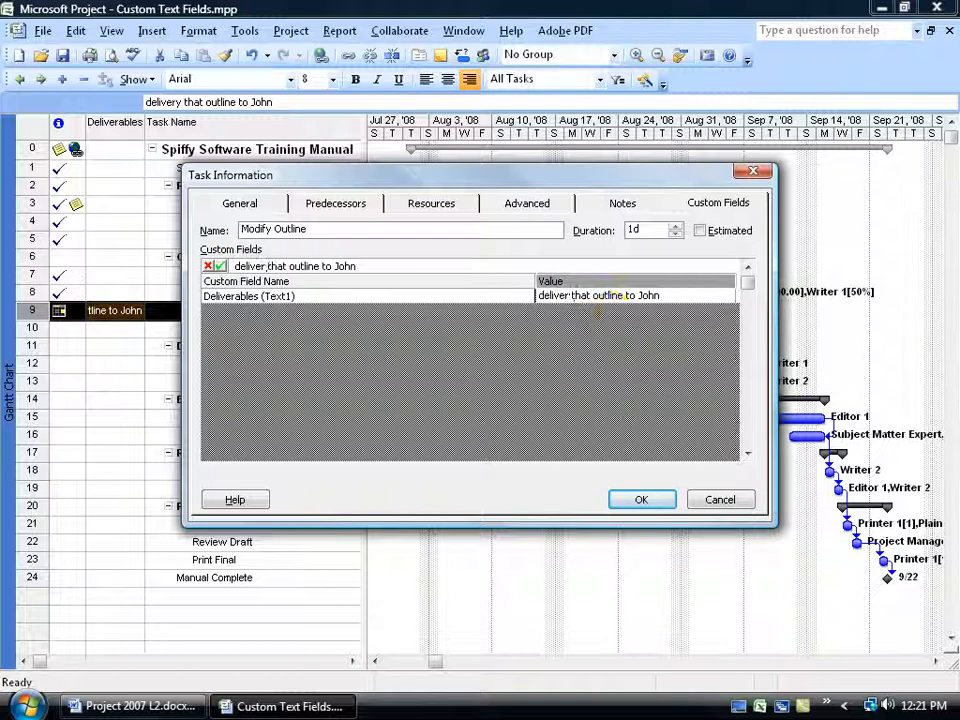
pyautogui.click(641, 499)
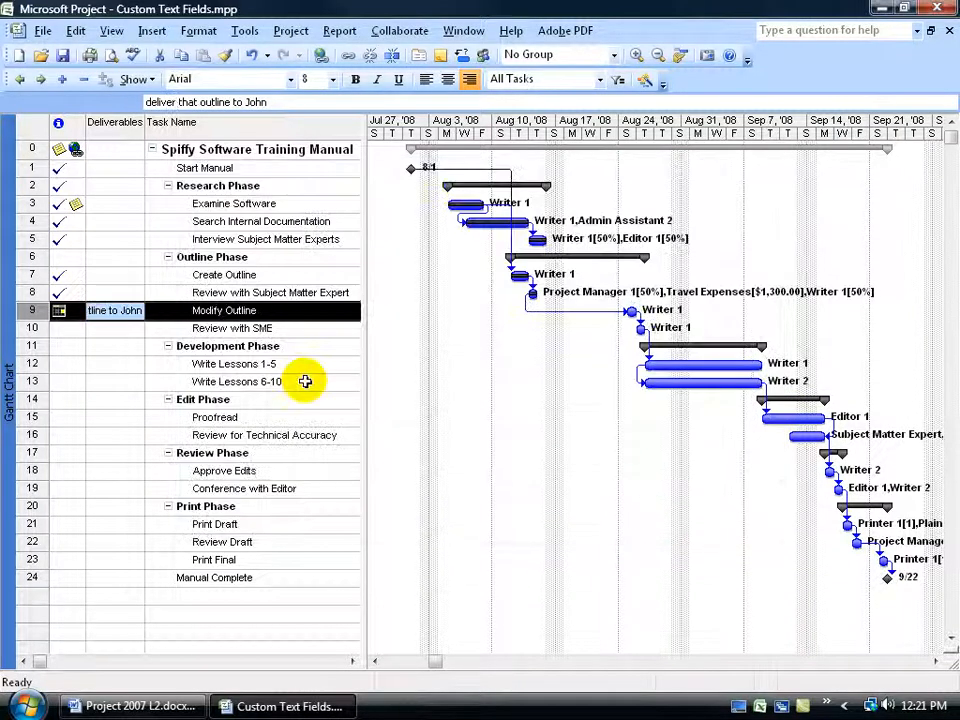
pyautogui.click(114, 345)
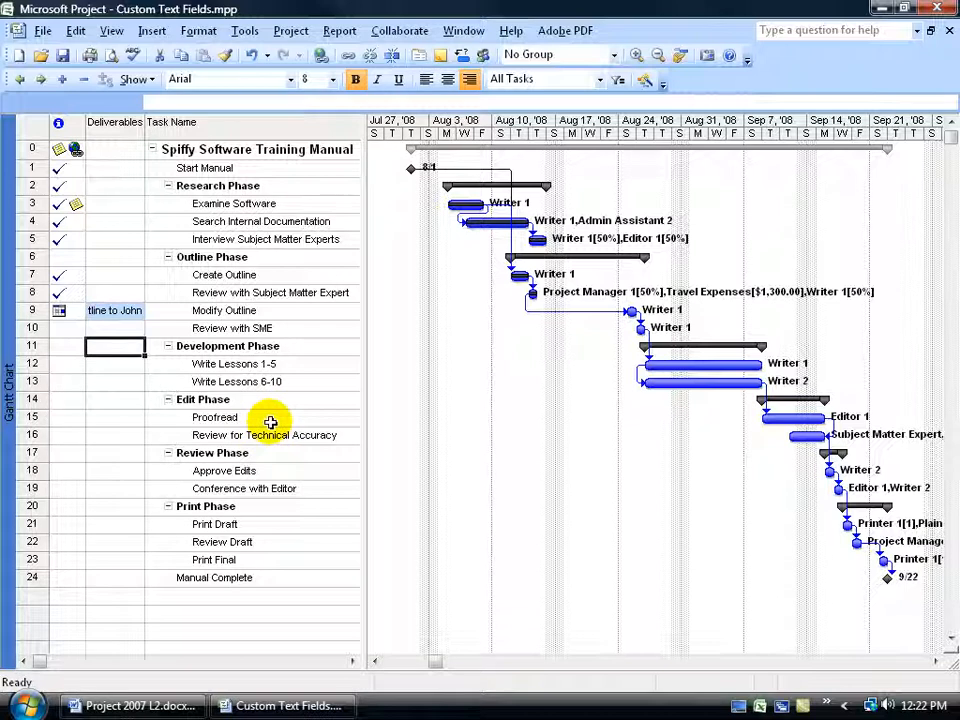
# Step: Delete the Deliverables field name in Custom Fields and confirm, reverting the column to Text1
pyautogui.click(244, 30)
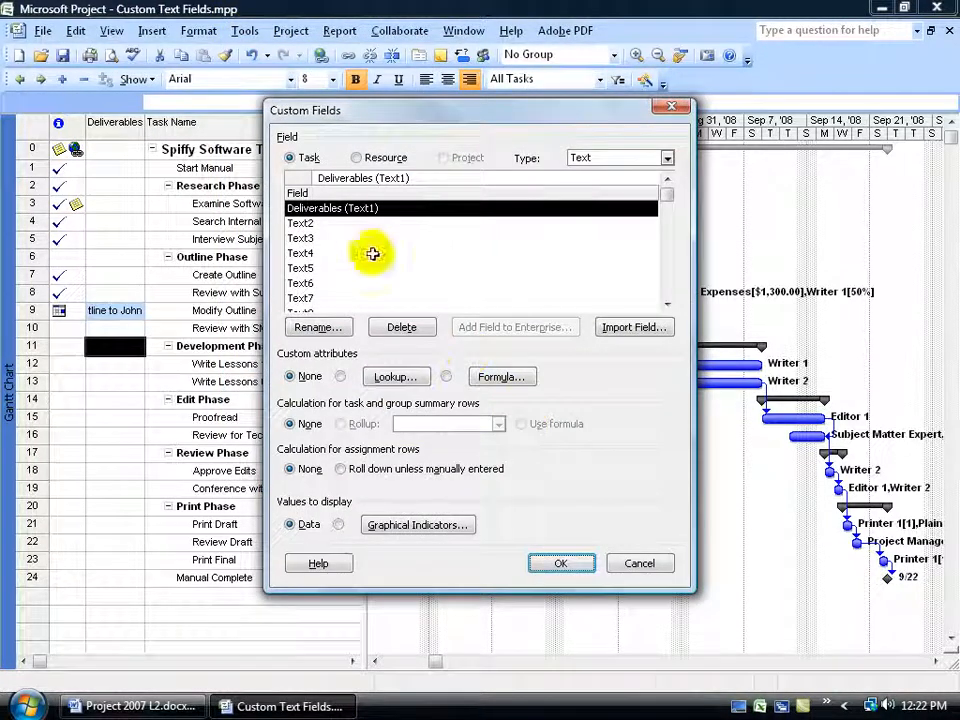
pyautogui.click(401, 327)
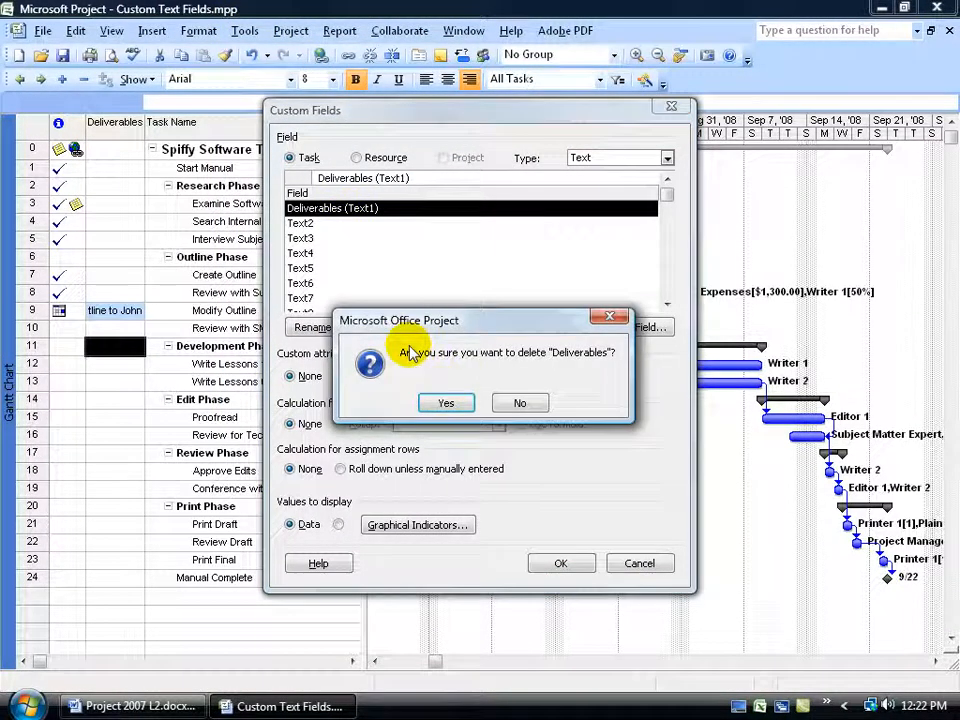
pyautogui.click(446, 402)
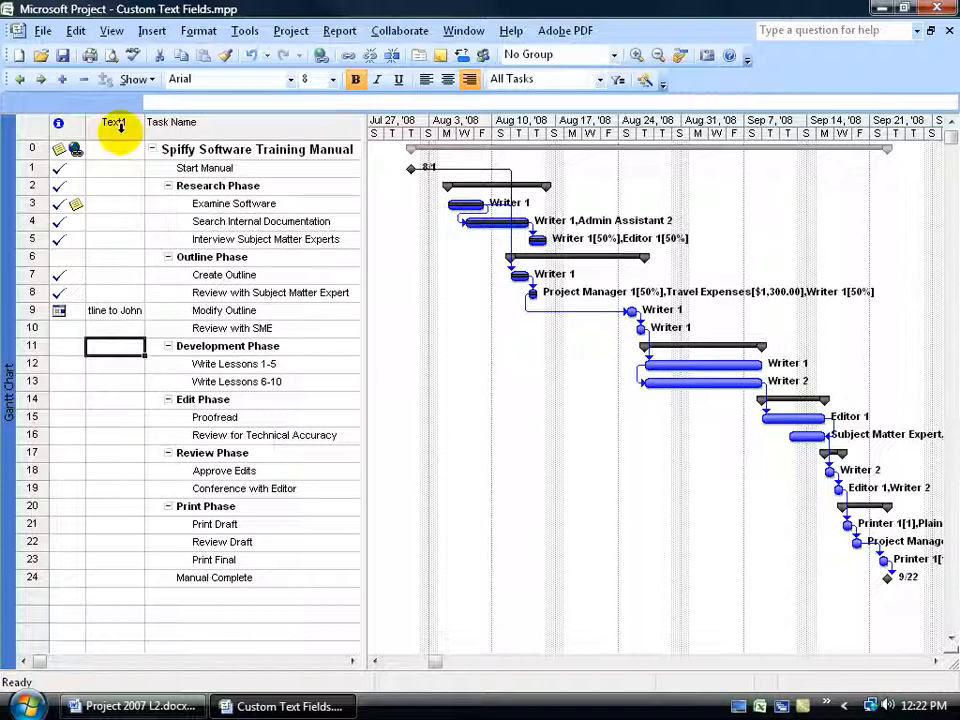
pyautogui.rightClick(113, 122)
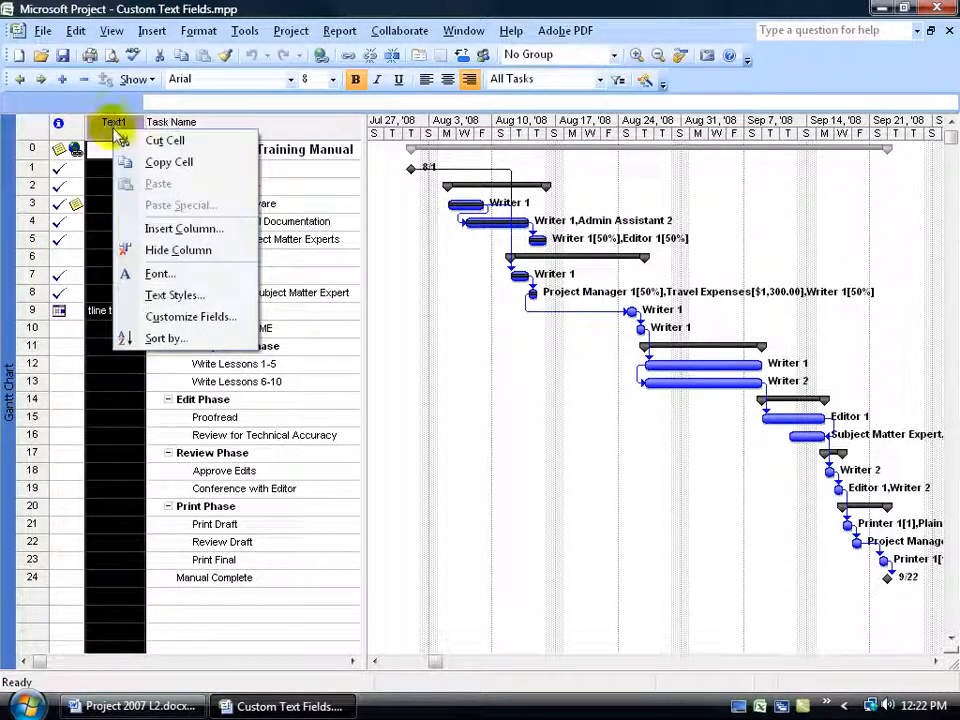
pyautogui.click(178, 250)
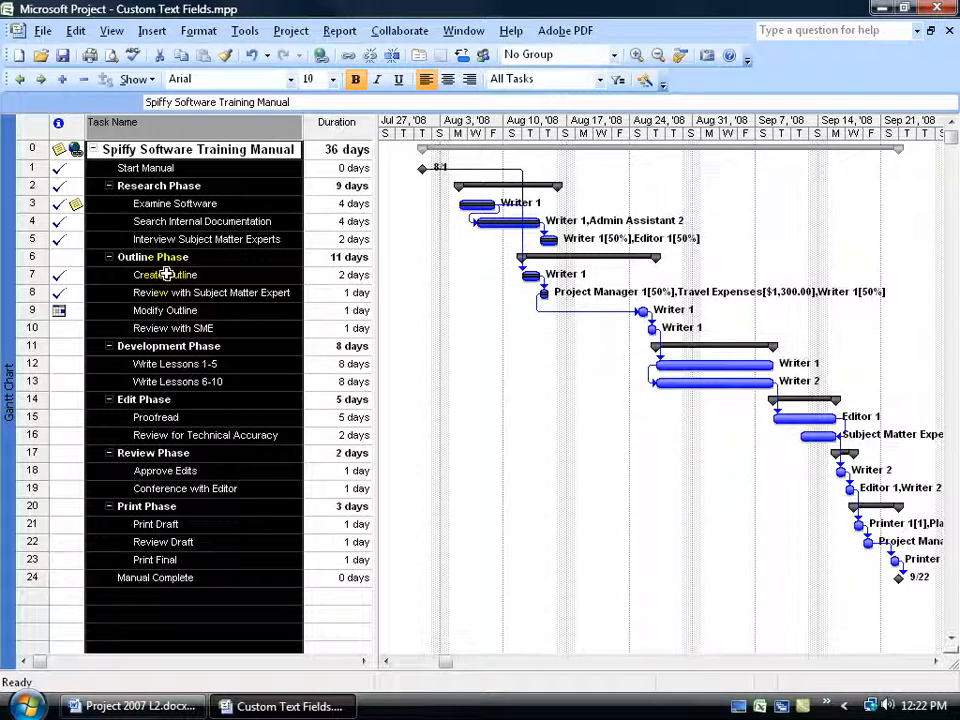
pyautogui.rightClick(112, 122)
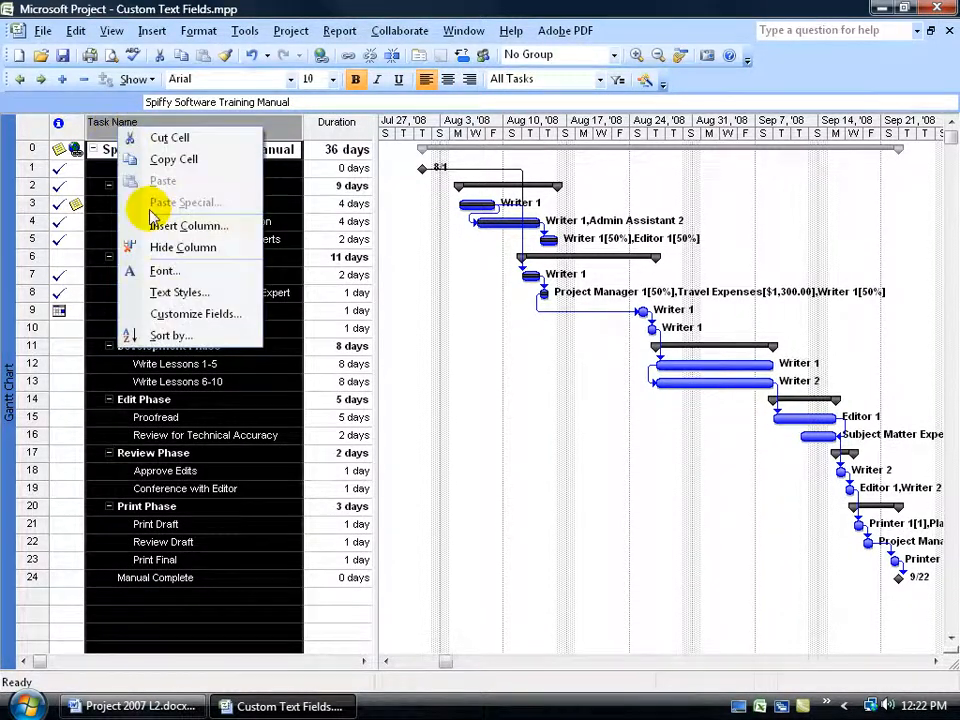
pyautogui.click(187, 225)
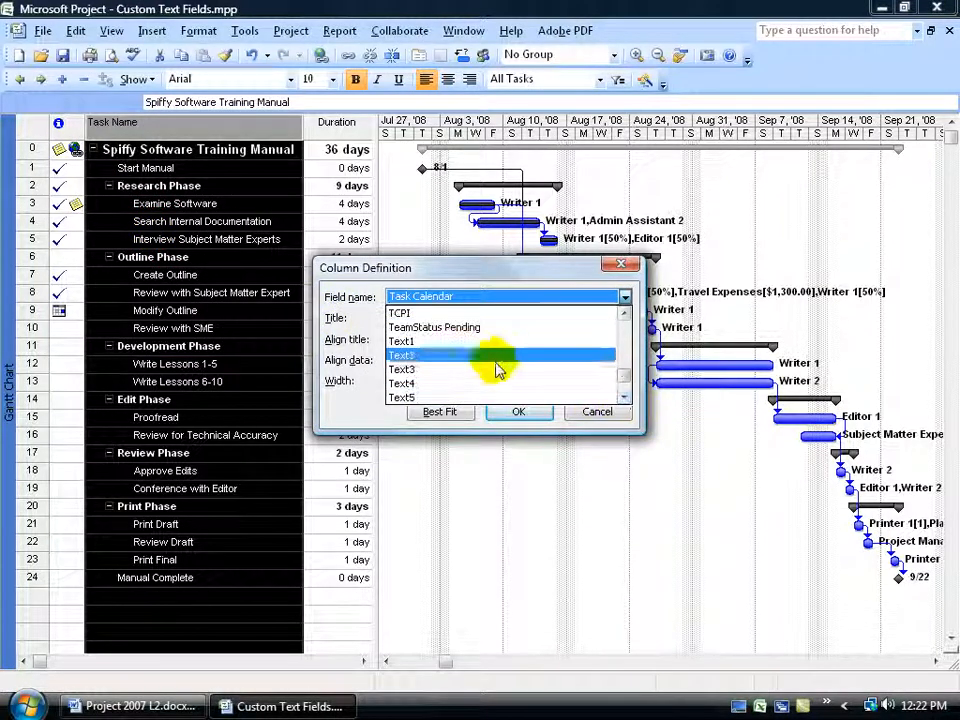
pyautogui.click(518, 411)
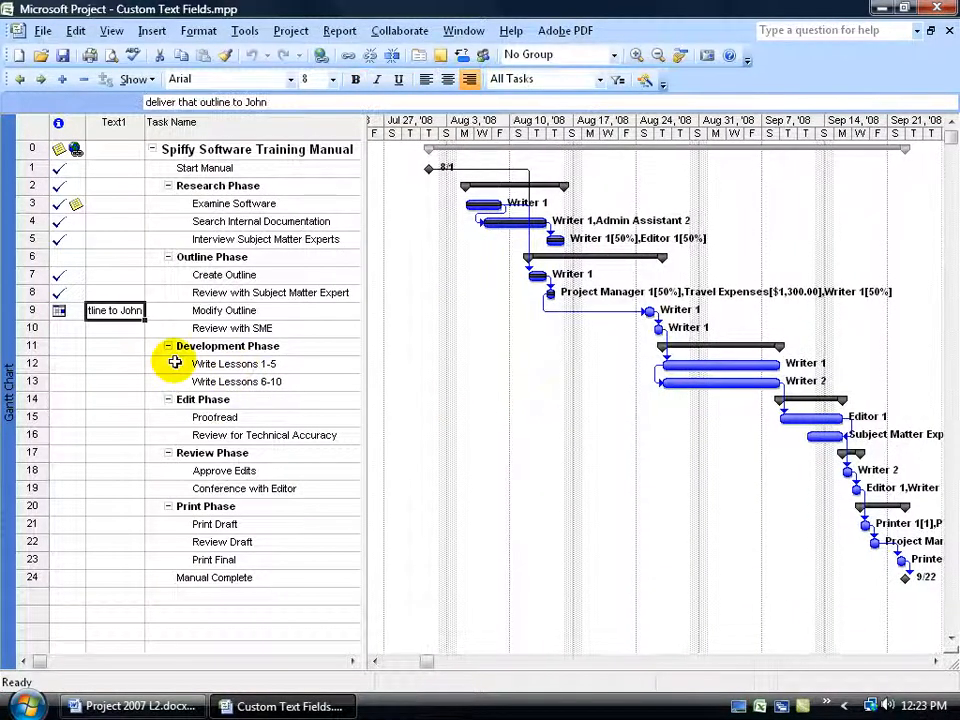
pyautogui.moveTo(126, 345)
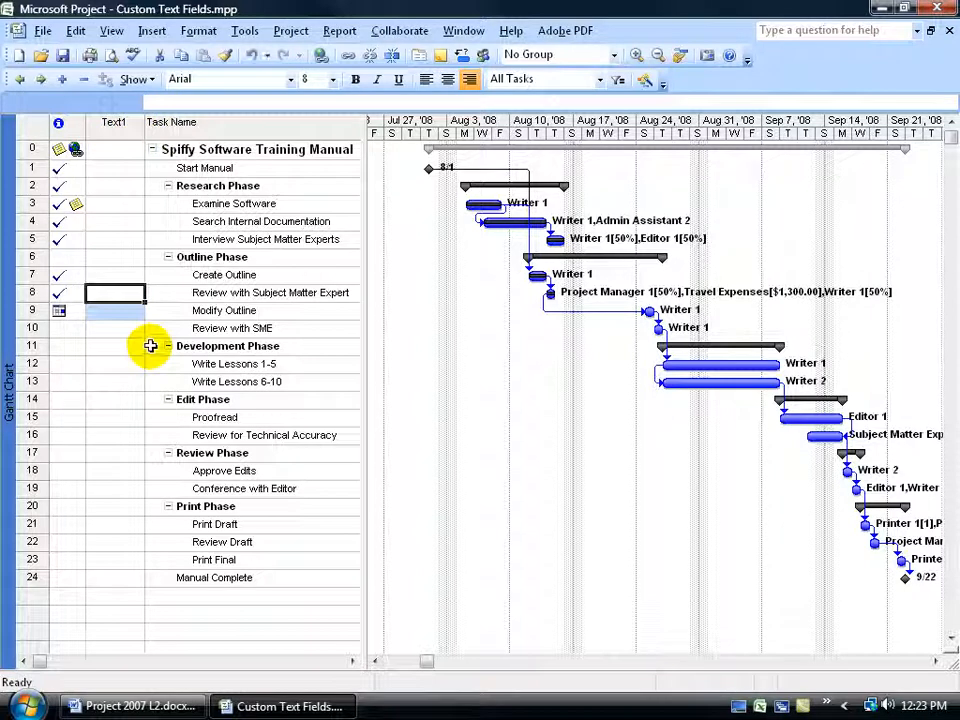
pyautogui.moveTo(177, 298)
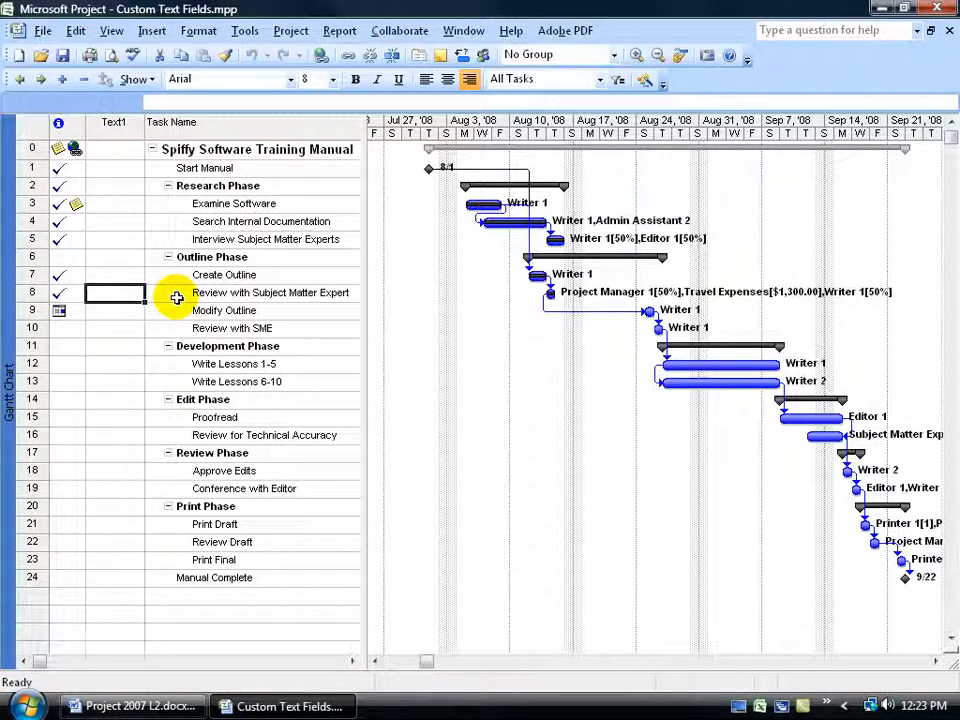
# Step: Hide the Text1 column from the task sheet and save the project
pyautogui.rightClick(113, 122)
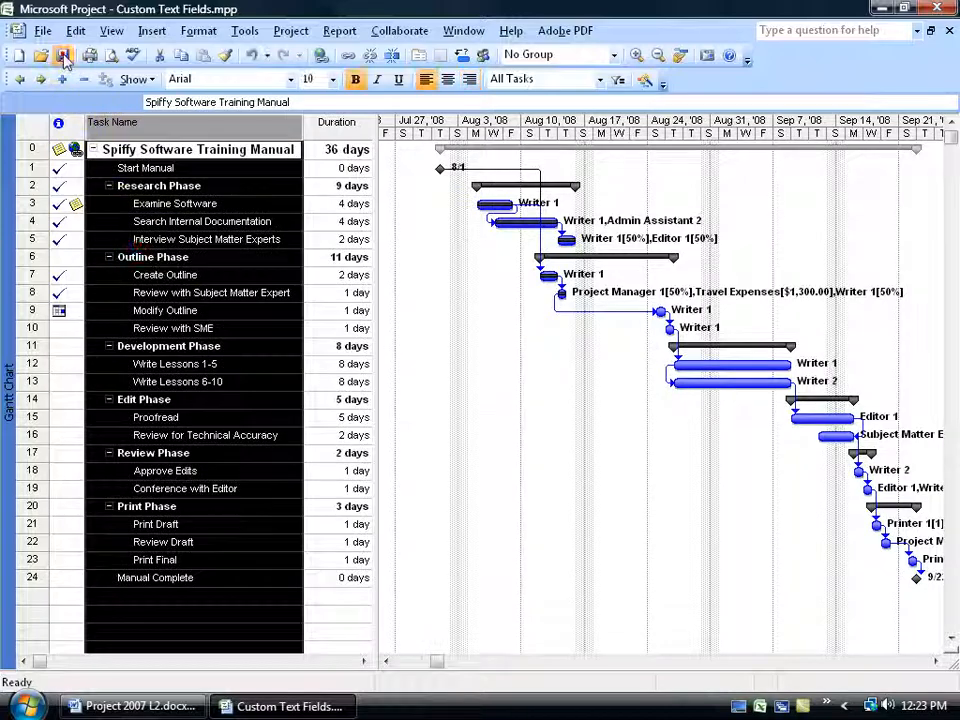
pyautogui.click(165, 274)
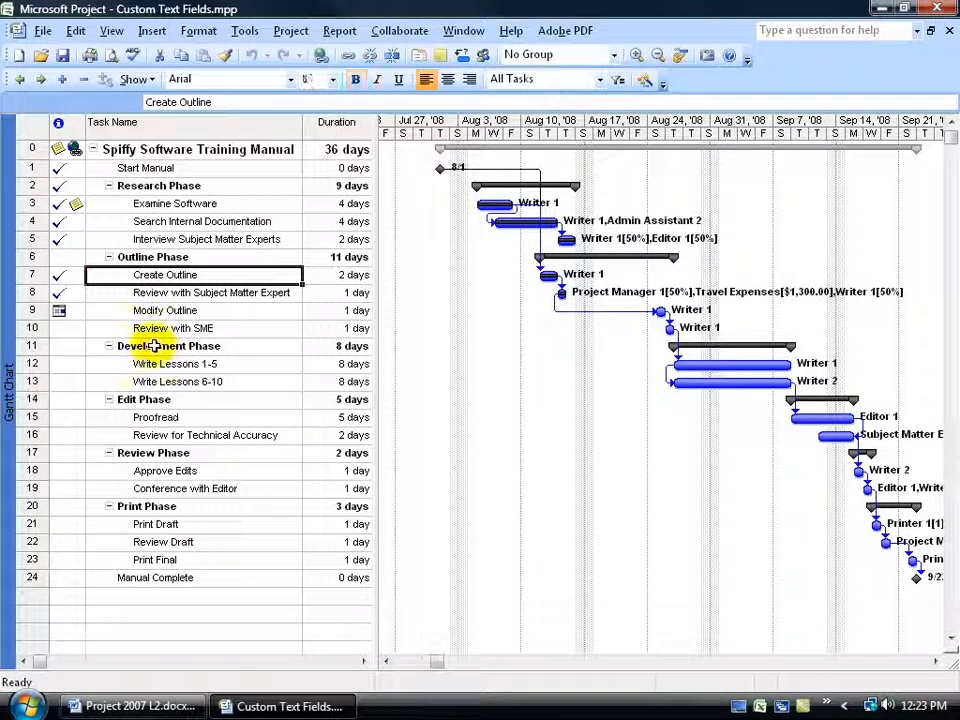